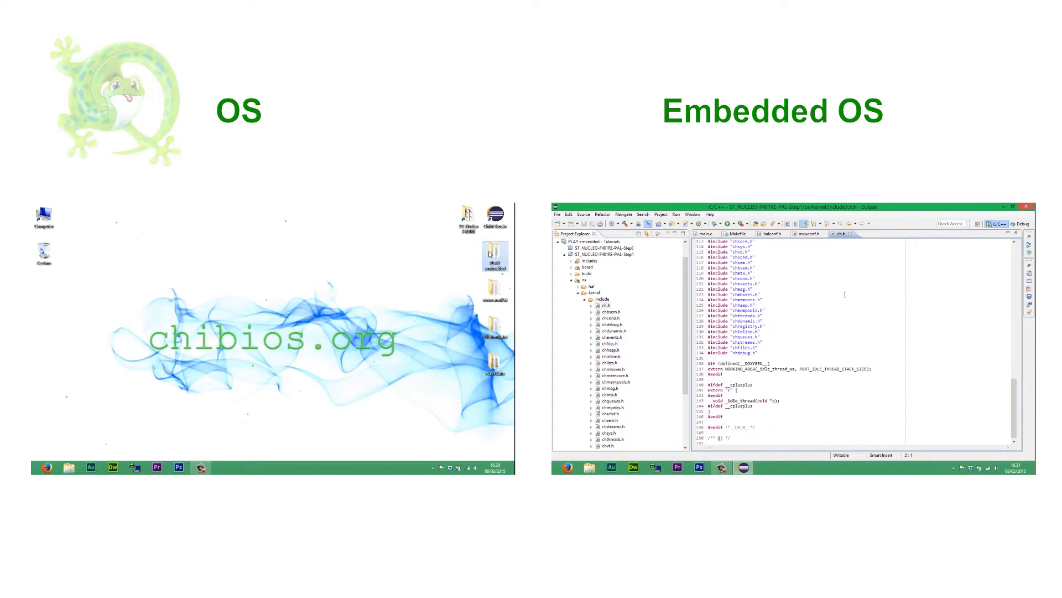
Step: Scroll the ChibiOS architecture page from the dependency diagram through the kernel, memory and HAL diagrams
click(65, 467)
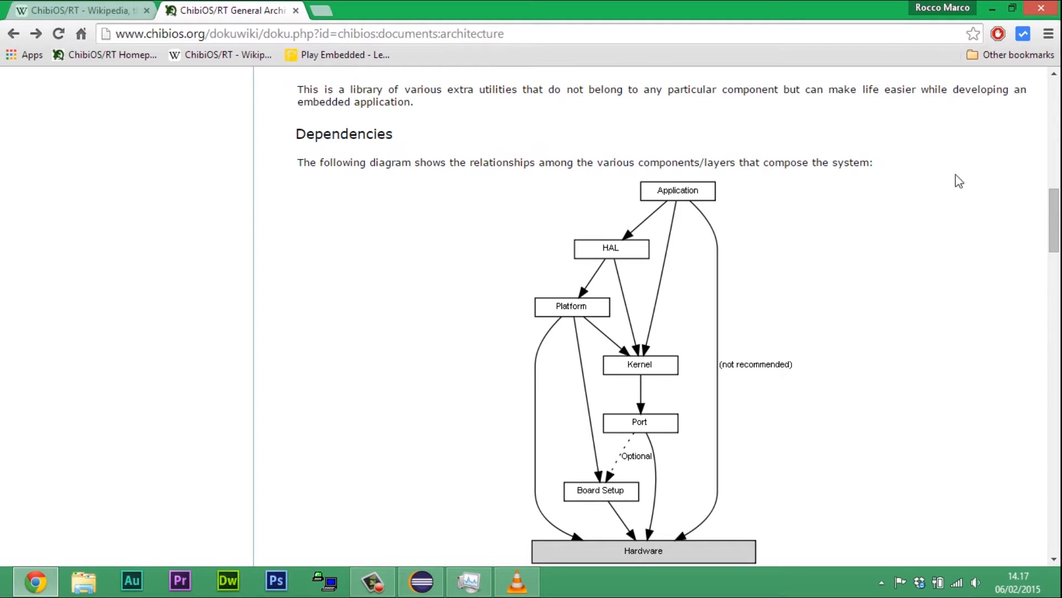
scroll(down, 3)
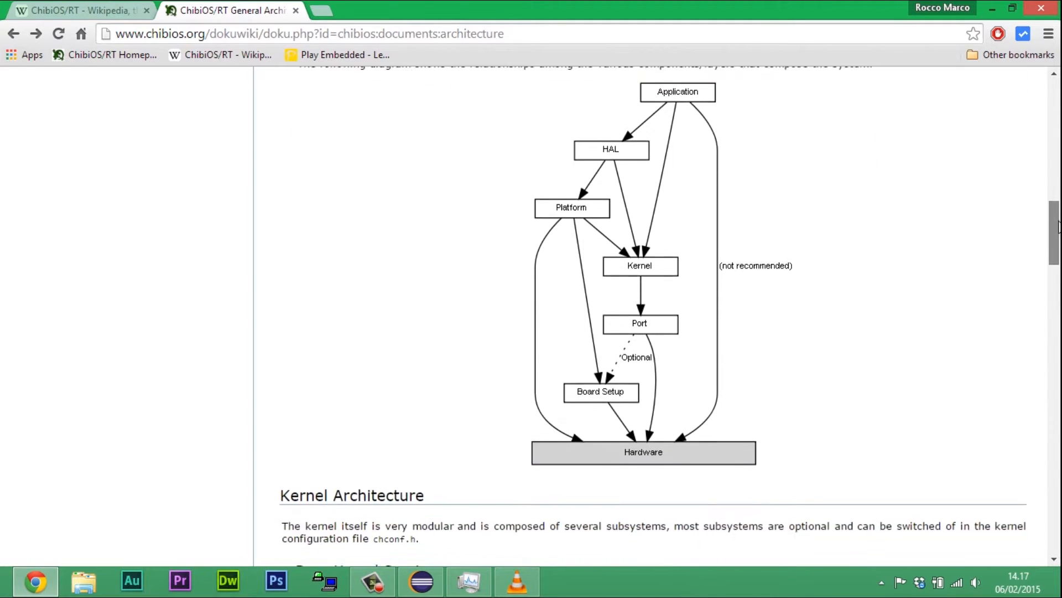
scroll(down, 3)
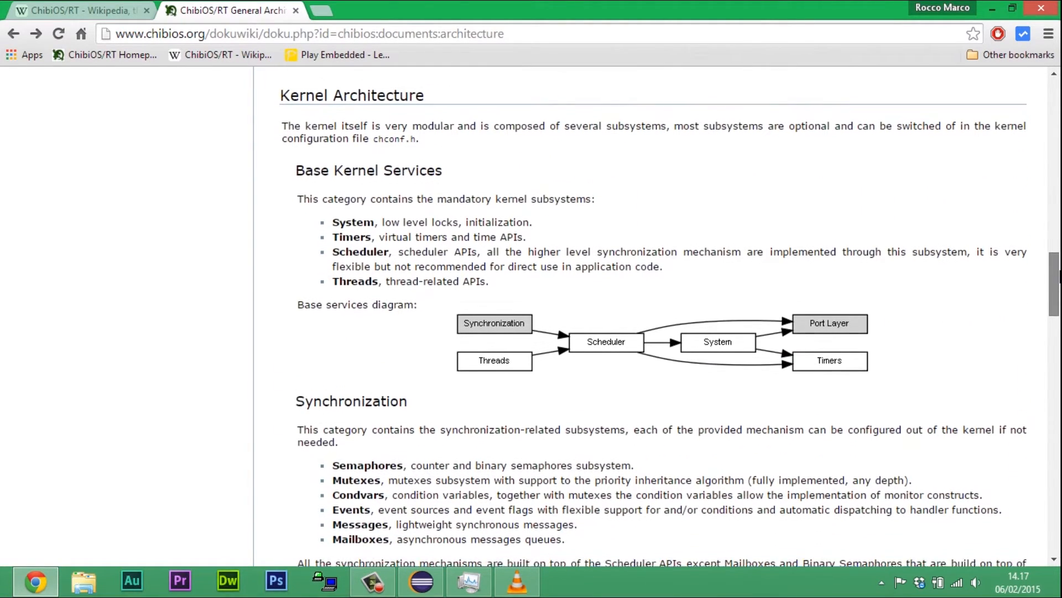
scroll(up, 3)
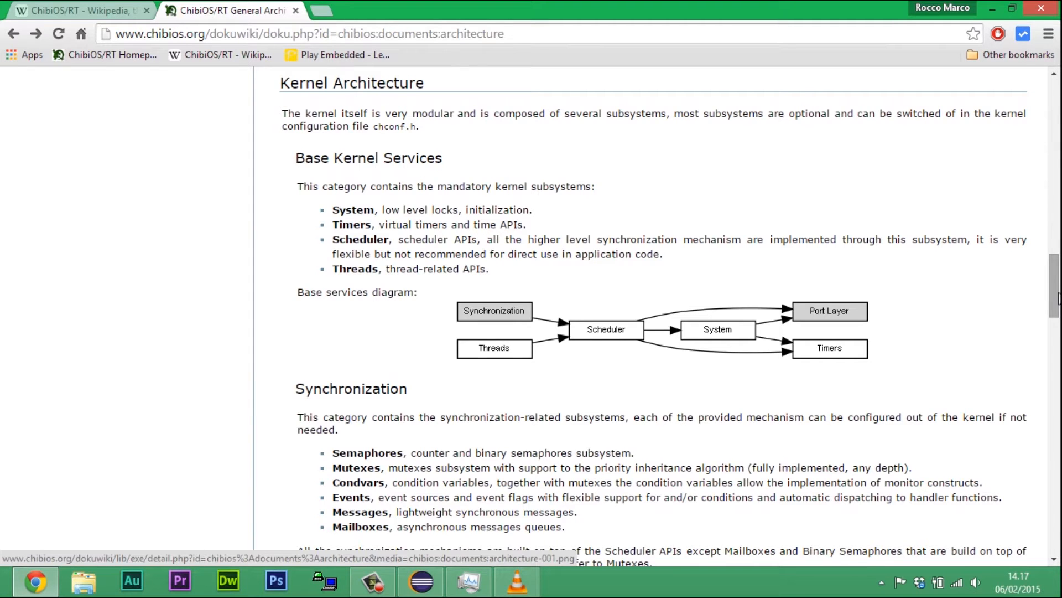
scroll(down, 3)
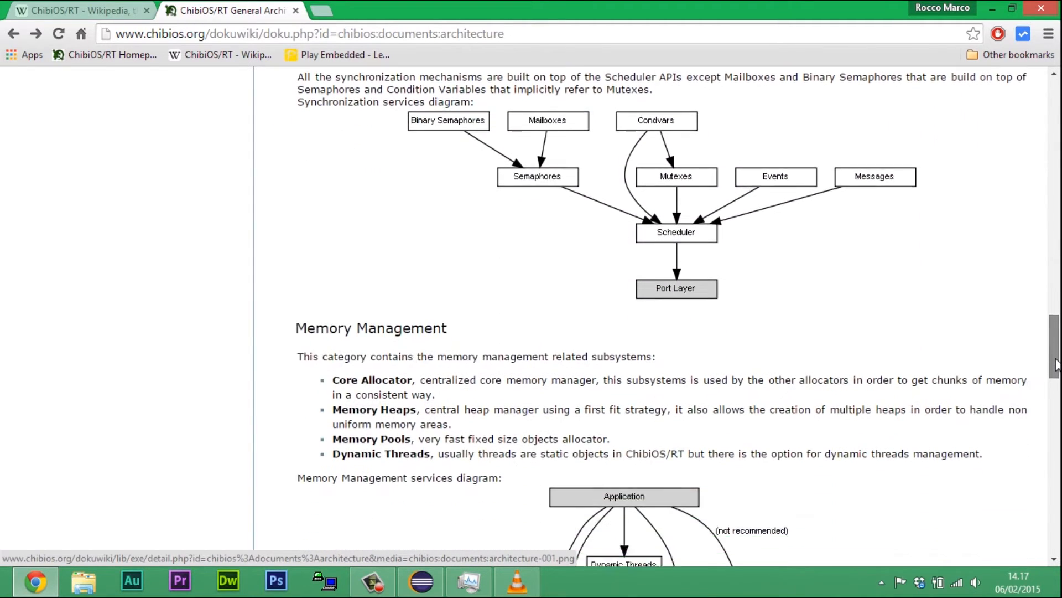
scroll(down, 3)
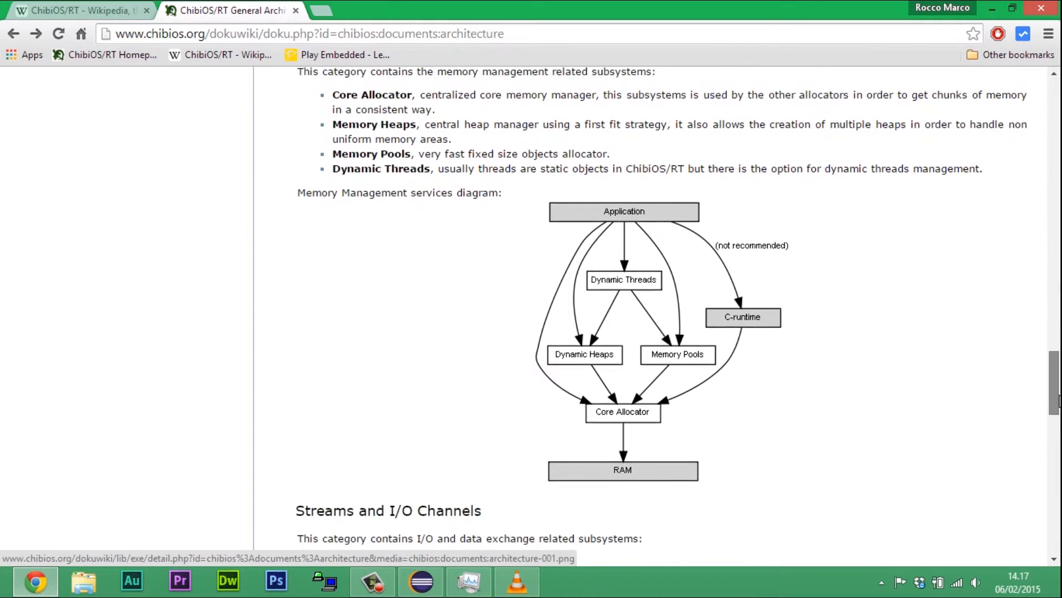
scroll(down, 3)
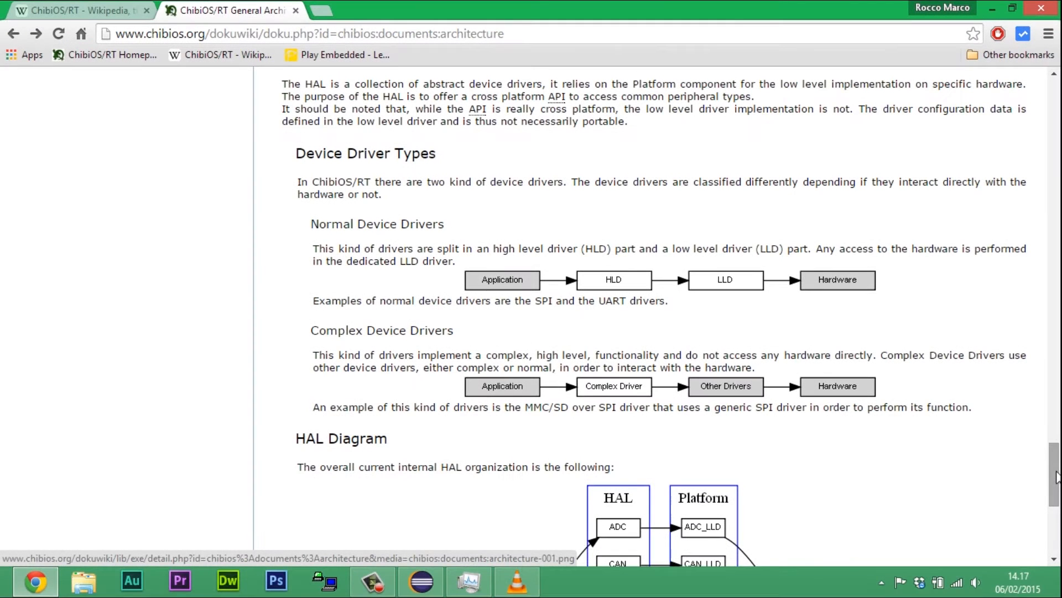
scroll(down, 3)
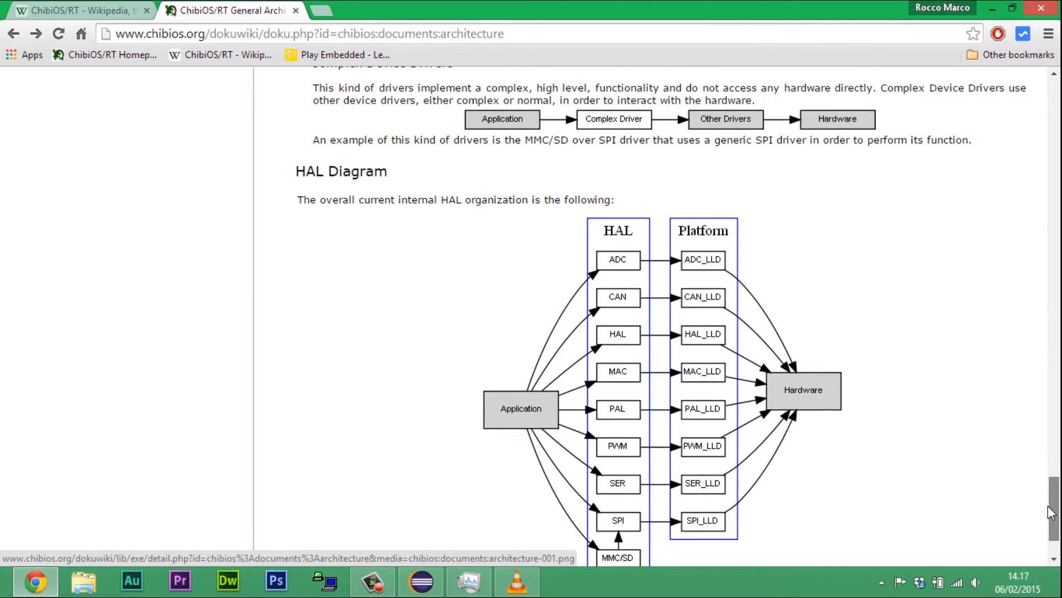
scroll(down, 3)
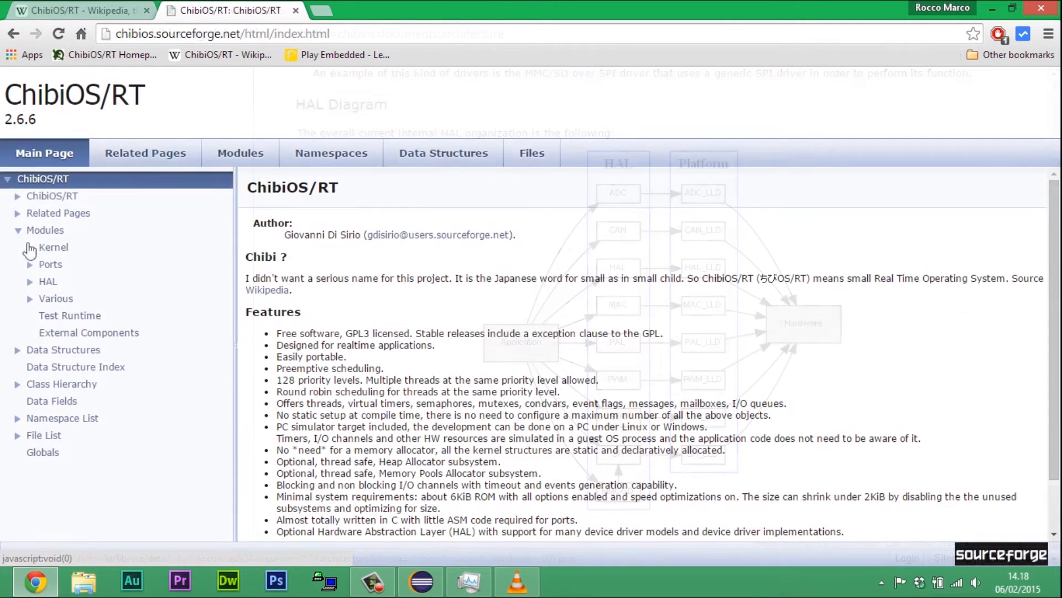
Step: Expand the HAL module list and read the PAL Driver page's functions and pad mode constants
click(30, 281)
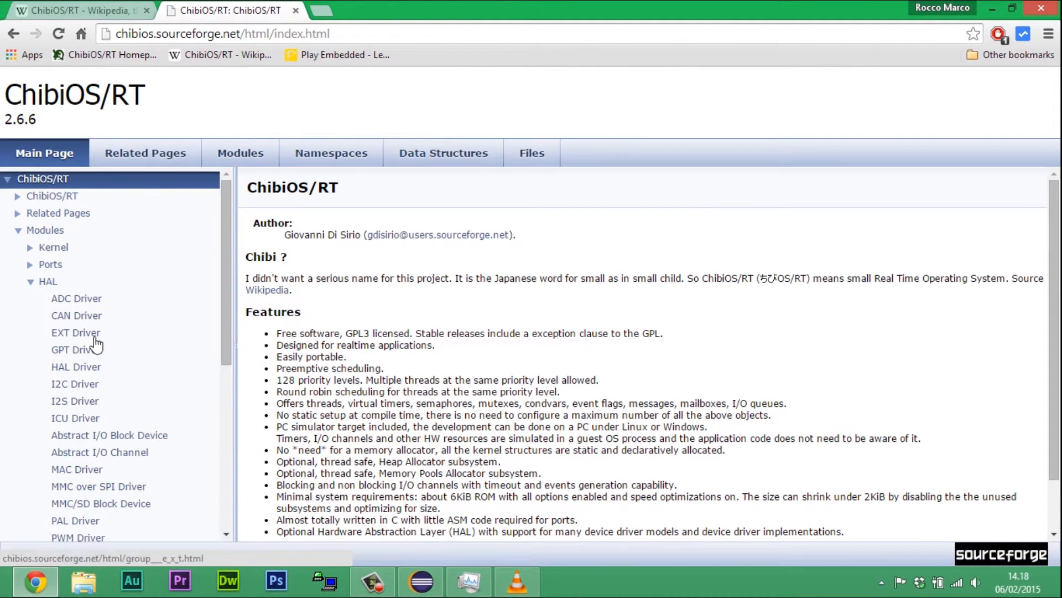
scroll(down, 3)
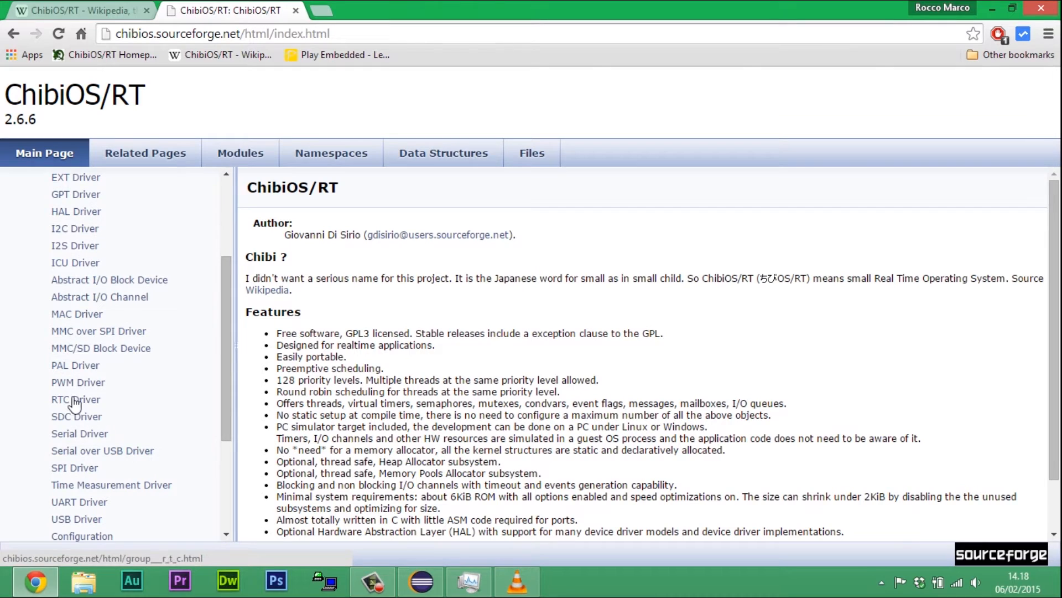
click(74, 364)
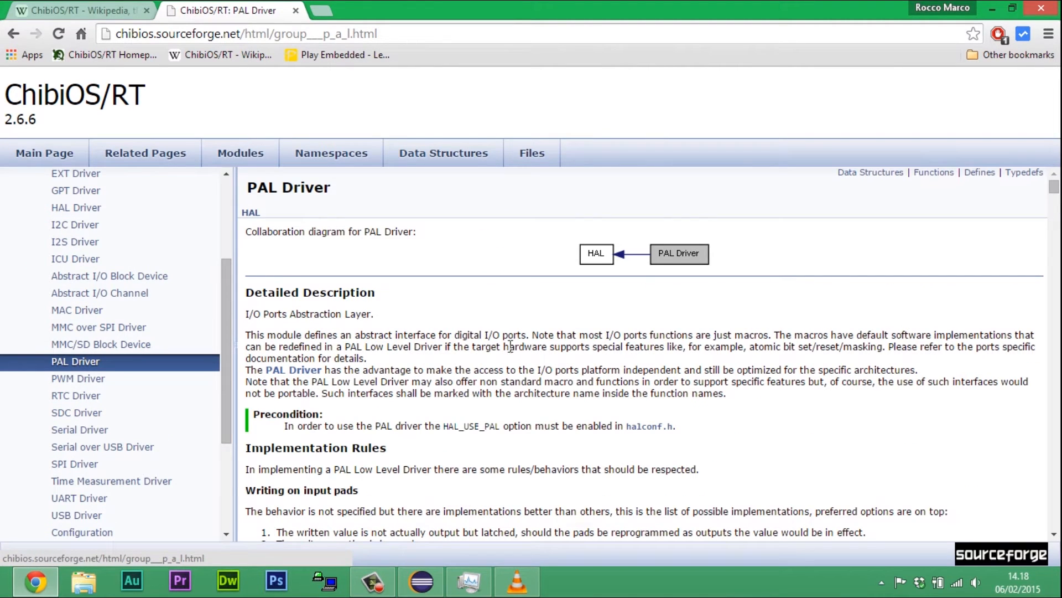
scroll(down, 3)
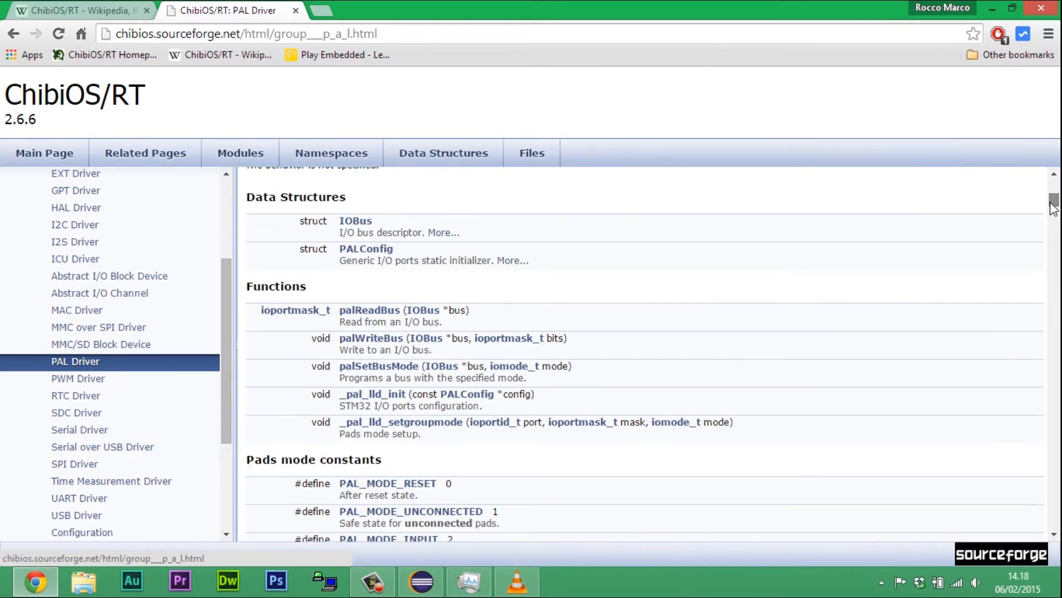
scroll(down, 3)
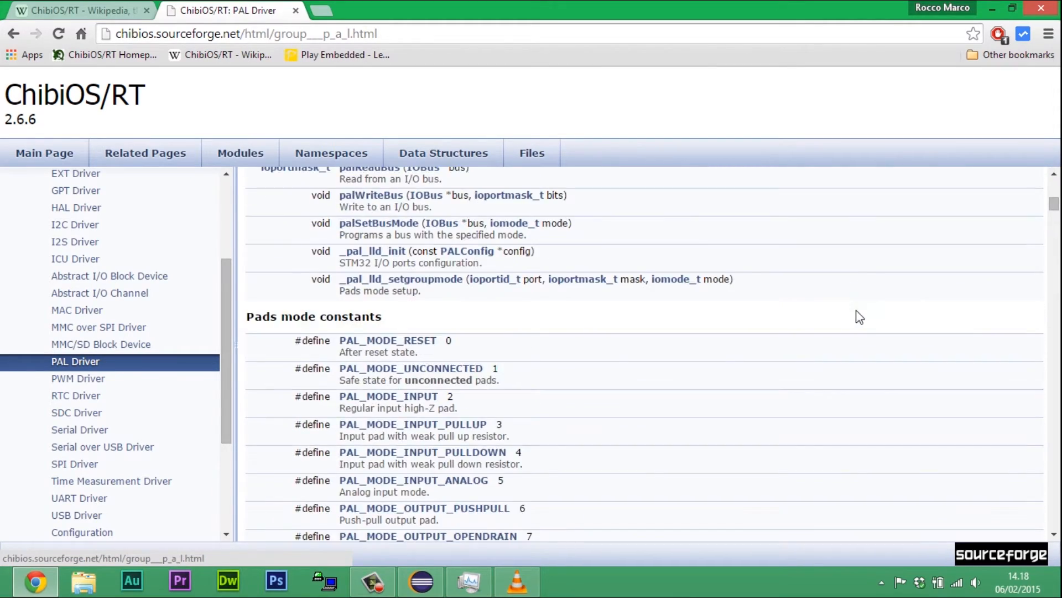
scroll(up, 3)
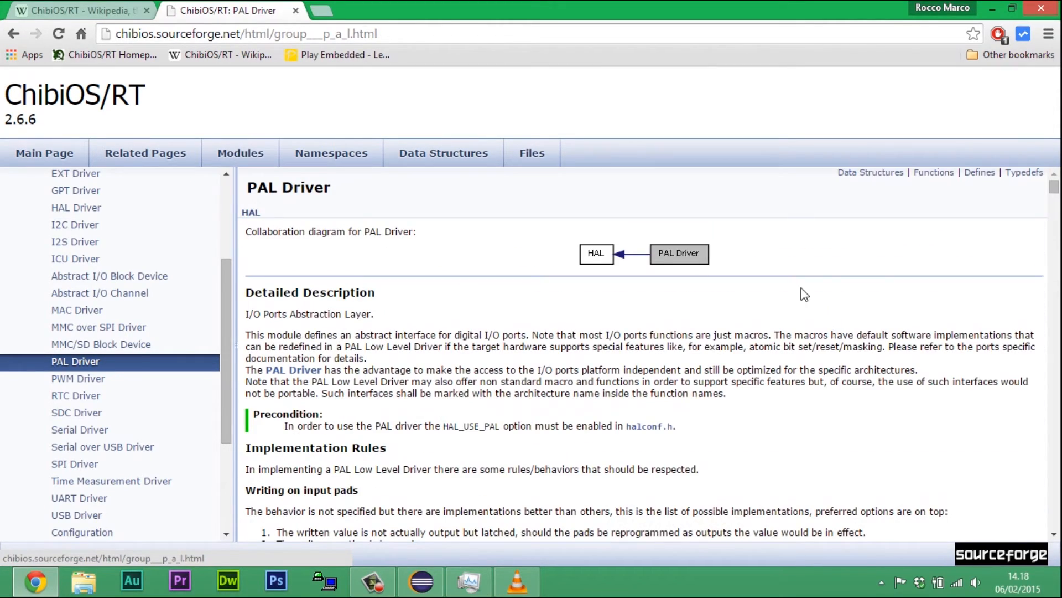
Step: Review board.h GPIO pin definitions in the ST_NUCLEO-F401RE-PAL-Step0 project, then bring main.c into the editor
click(421, 581)
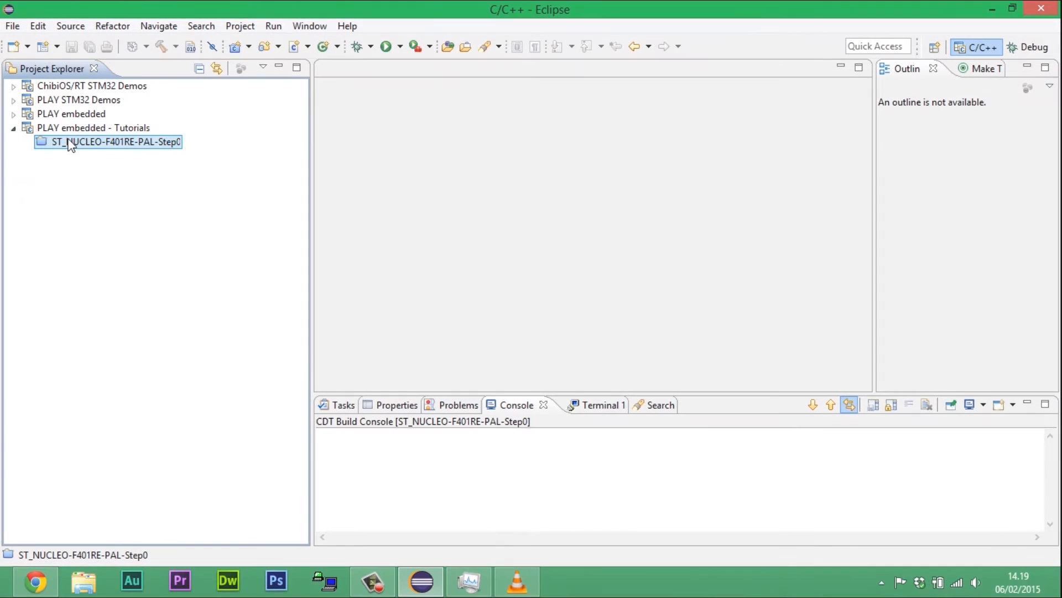
double_click(115, 142)
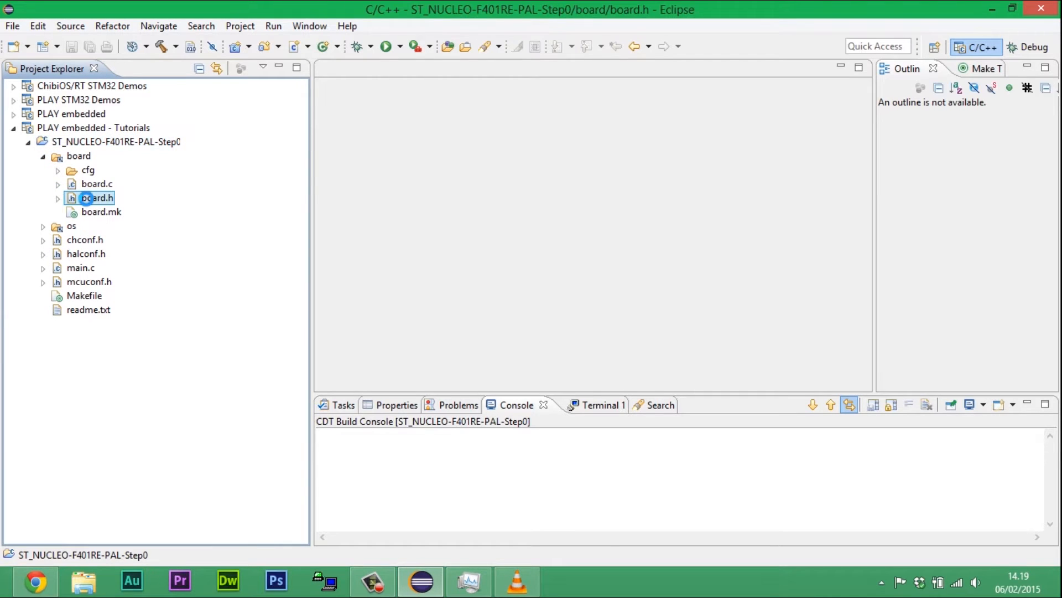
double_click(98, 197)
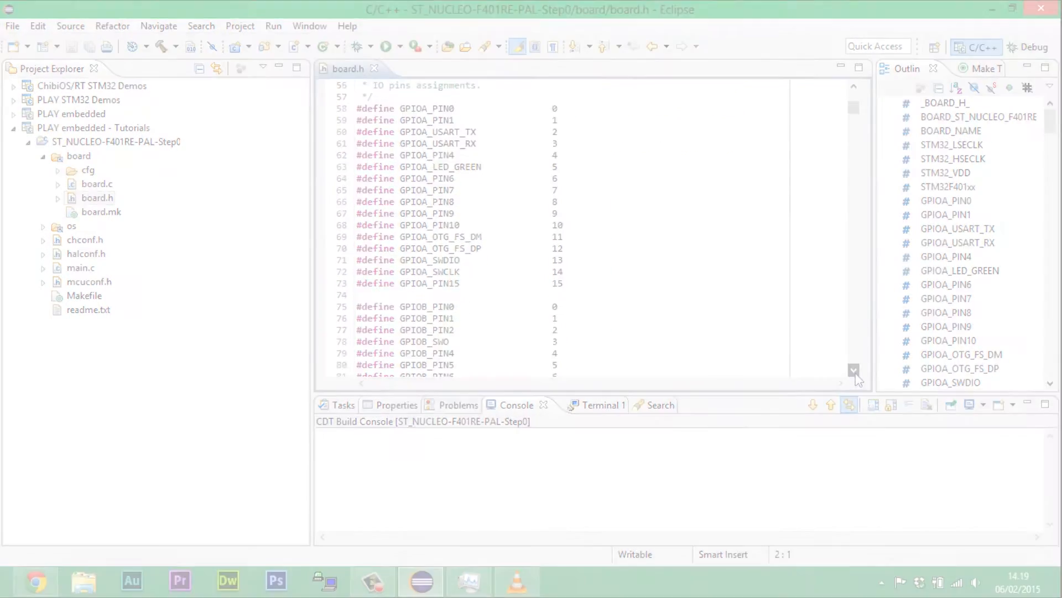
click(35, 581)
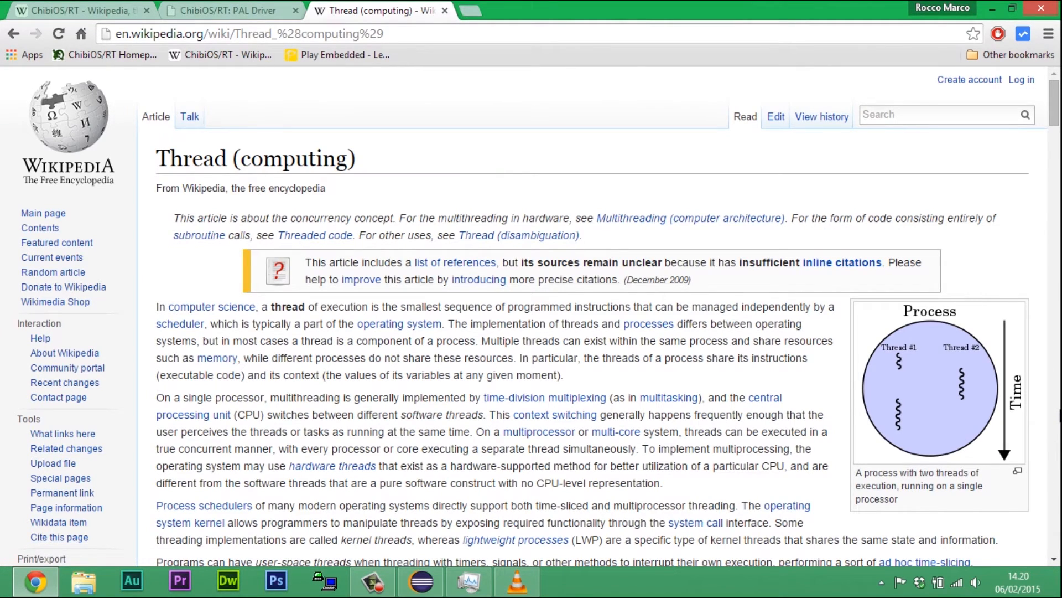
click(420, 581)
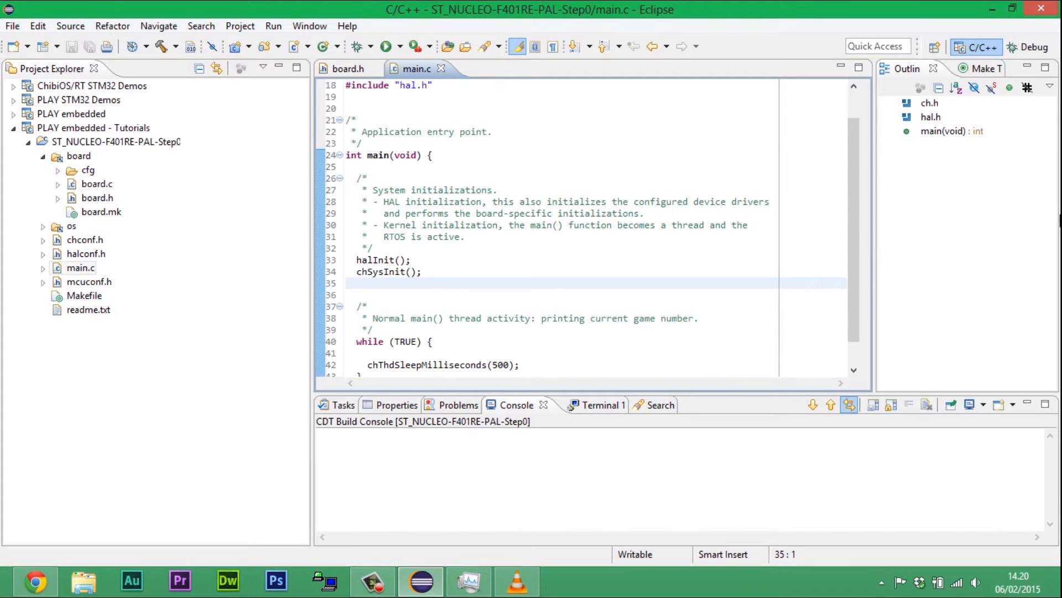
Step: Add chThdCreateStatic(waThd1, sizeof(waThd1), NORMALPRIO + 1, Thd1, NULL) after chSysInit with a 128-entry waThd1 working area
text(ch)
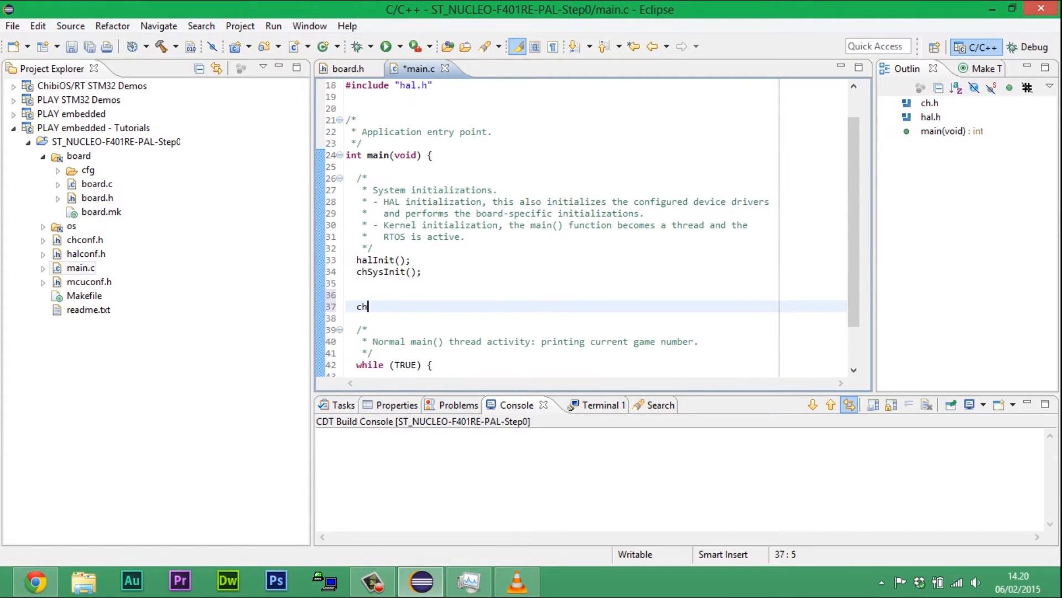
text(ThdCreateStatic()
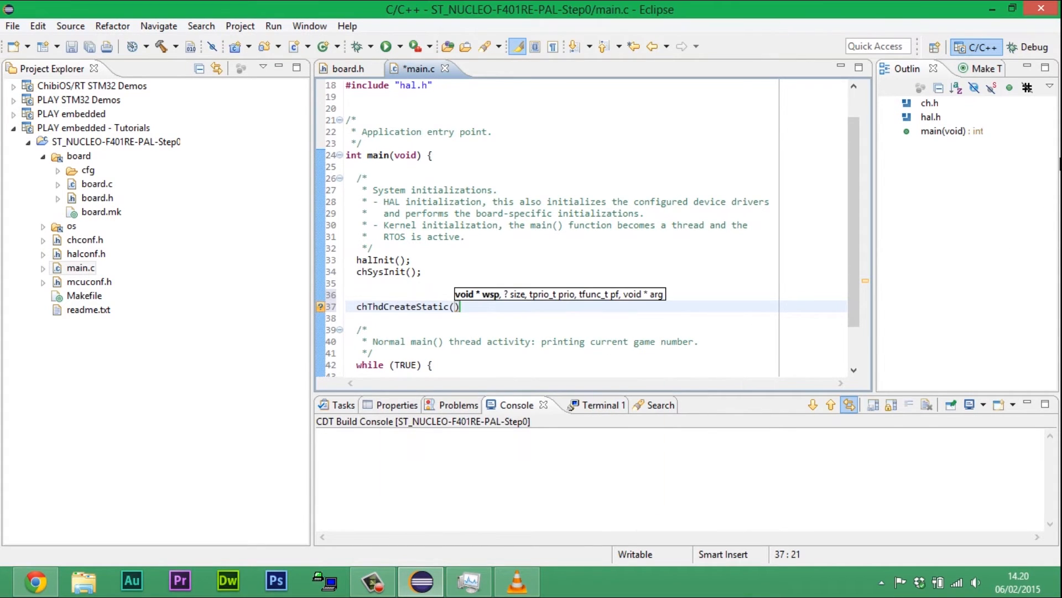
text(waThd1,)
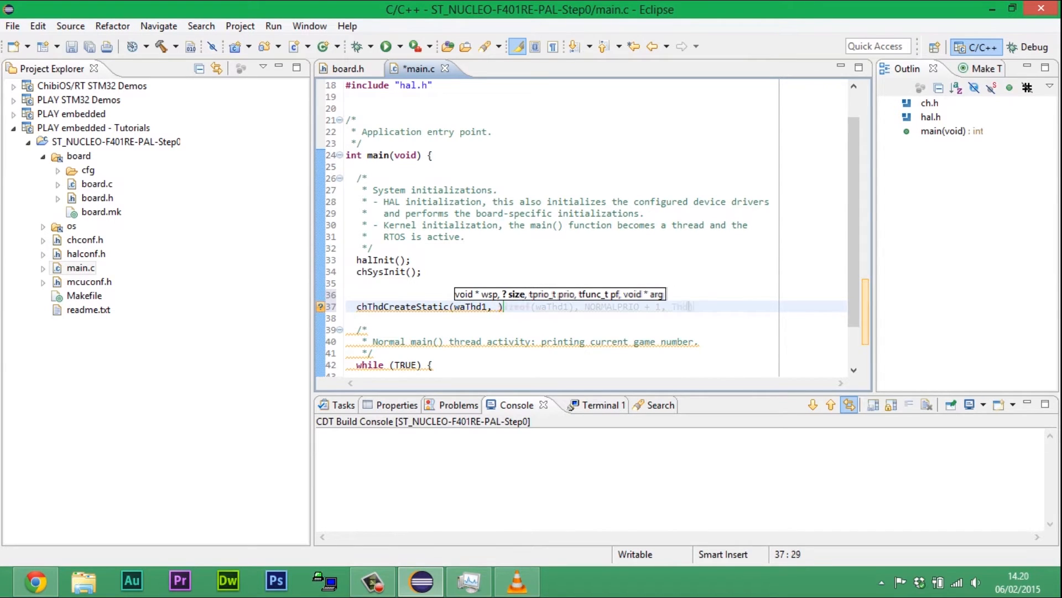
text(sizeof(waThd1), NORMALPRIO + 1, Thd1, NULL);)
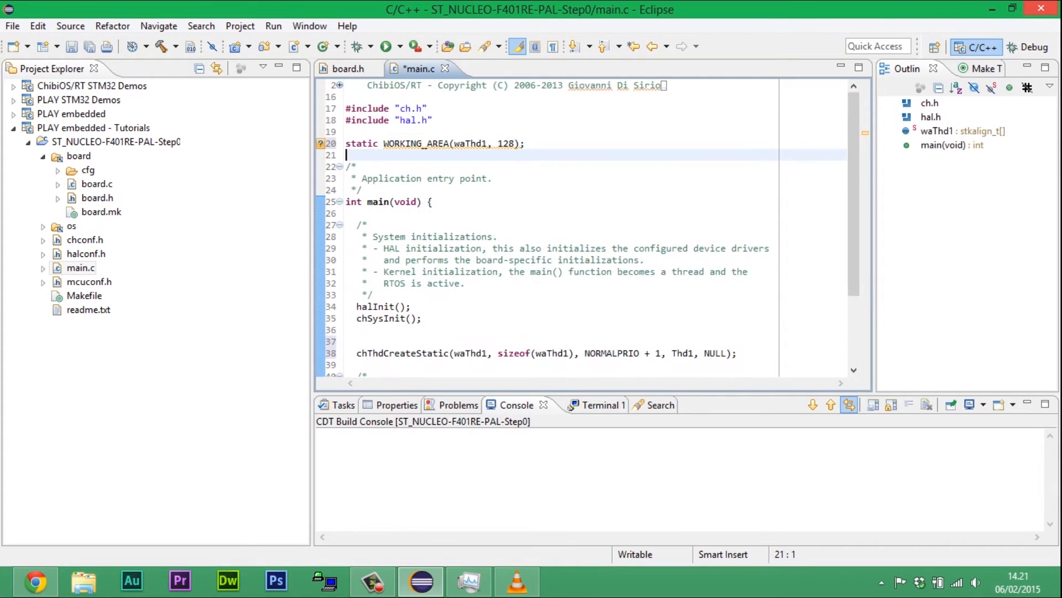
Step: Write static msg_t Thd1(void *arg) checking palReadPad(GPIOC, GPIOC_BUTTON) and returning RDY_OK
text(static m)
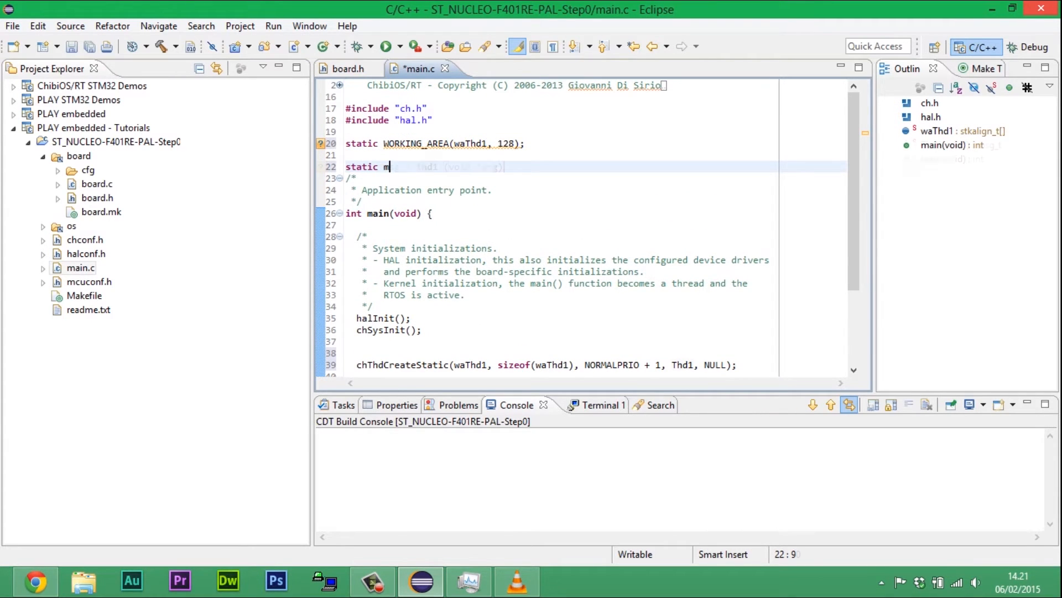
text(sg_t Thd1 (void *arg) {)
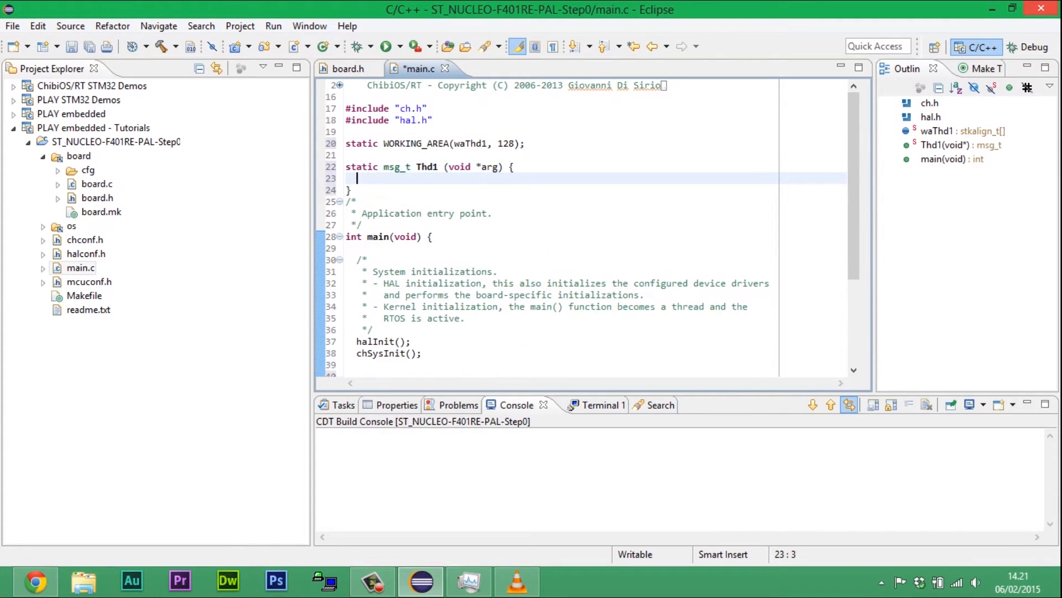
text(return)
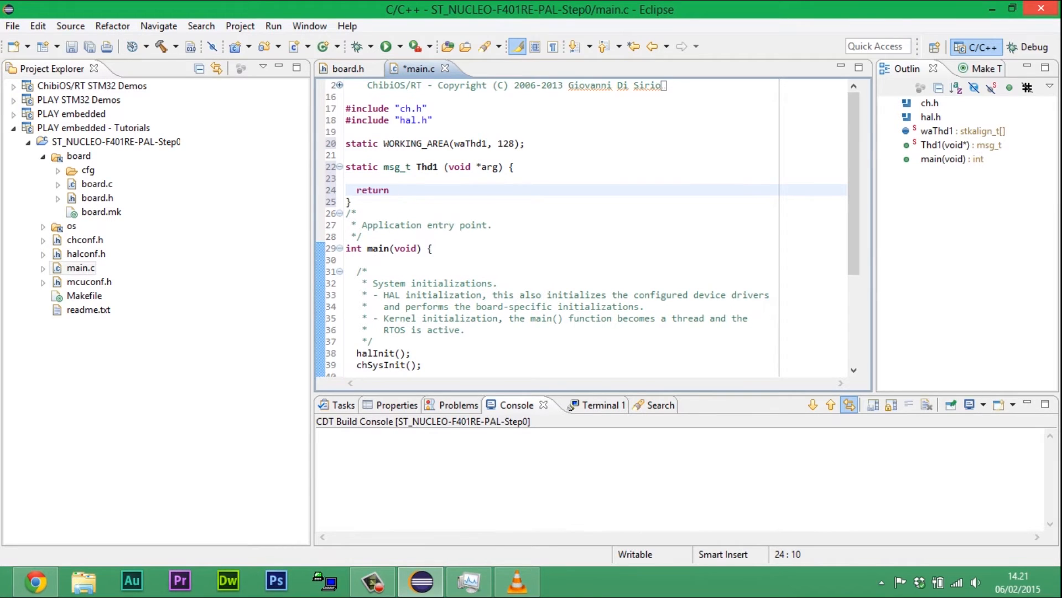
text(RDY_OK;)
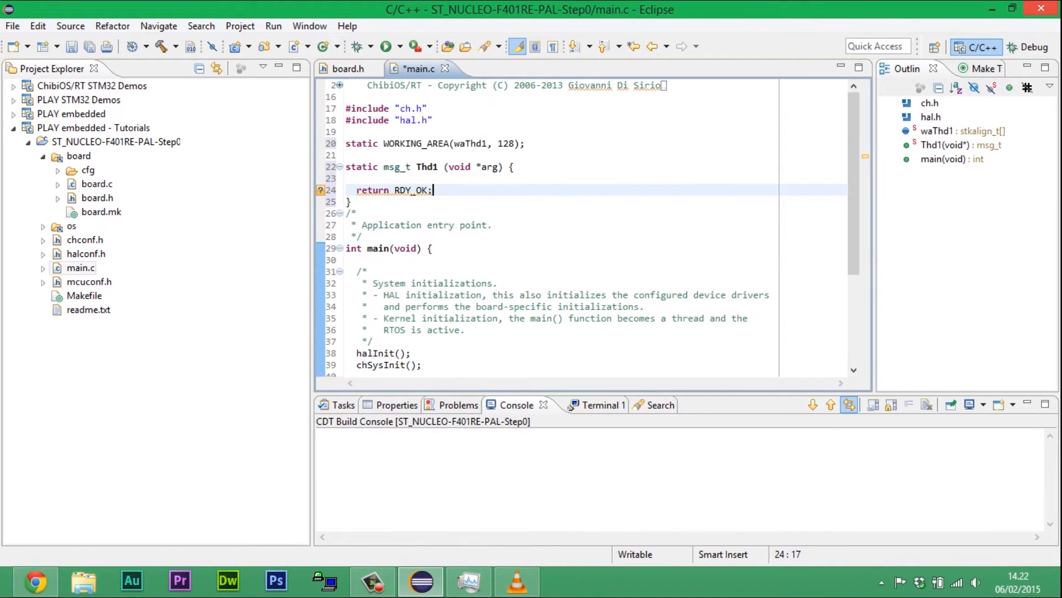
text((void) arg;)
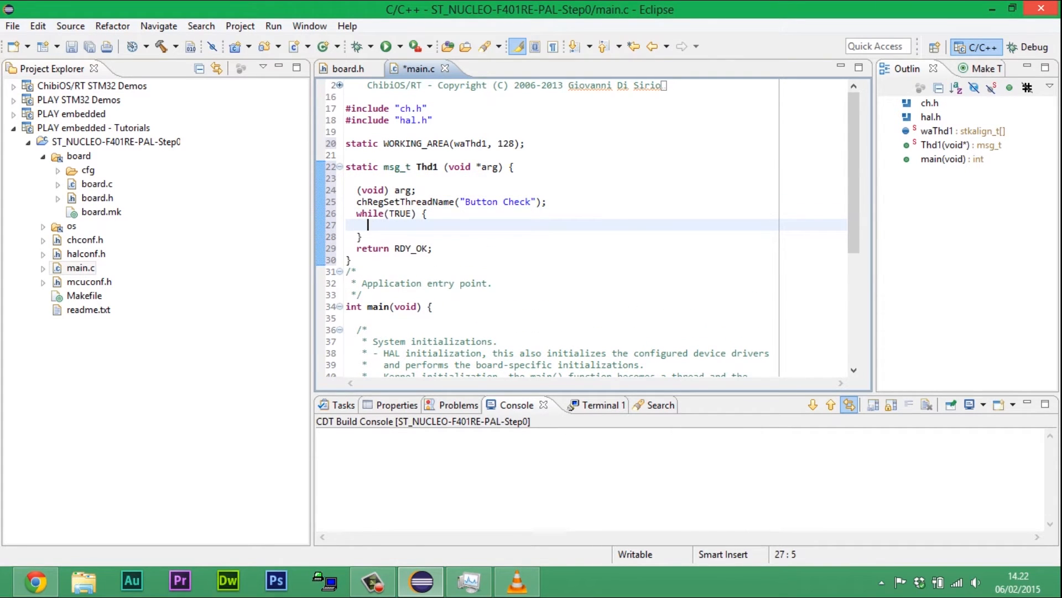
text(if(palReadPad(GPIOC, GPIOC_BUTTON)) {})
text(* We could assert that button has been pushed)
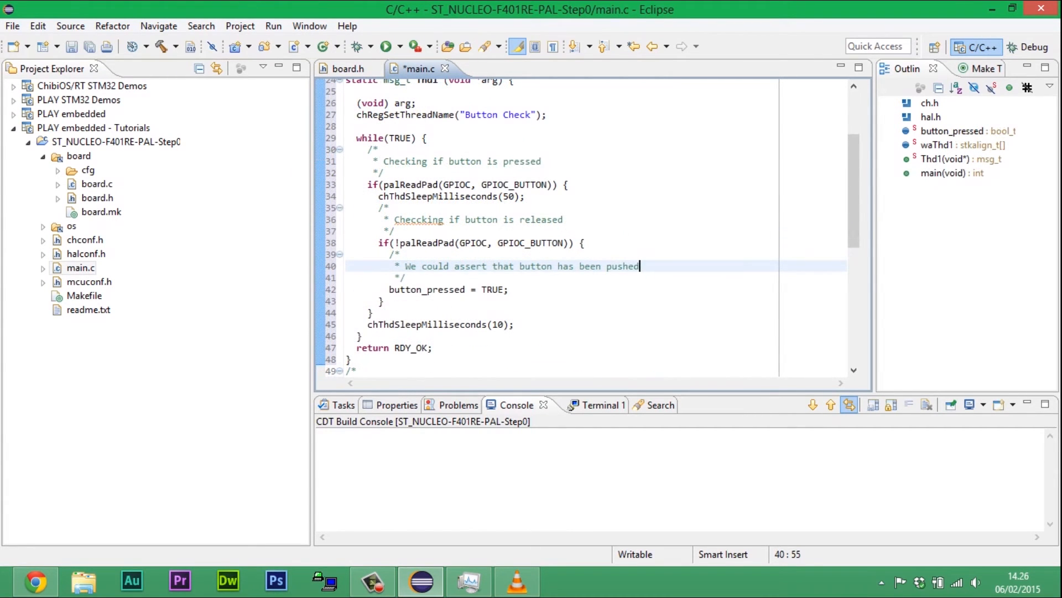
Step: Launch the ST_NUCLEO-F401RE-PAL-Step0 (OpenOCD, Flash and Run) debug configuration to flash and debug the board
click(159, 46)
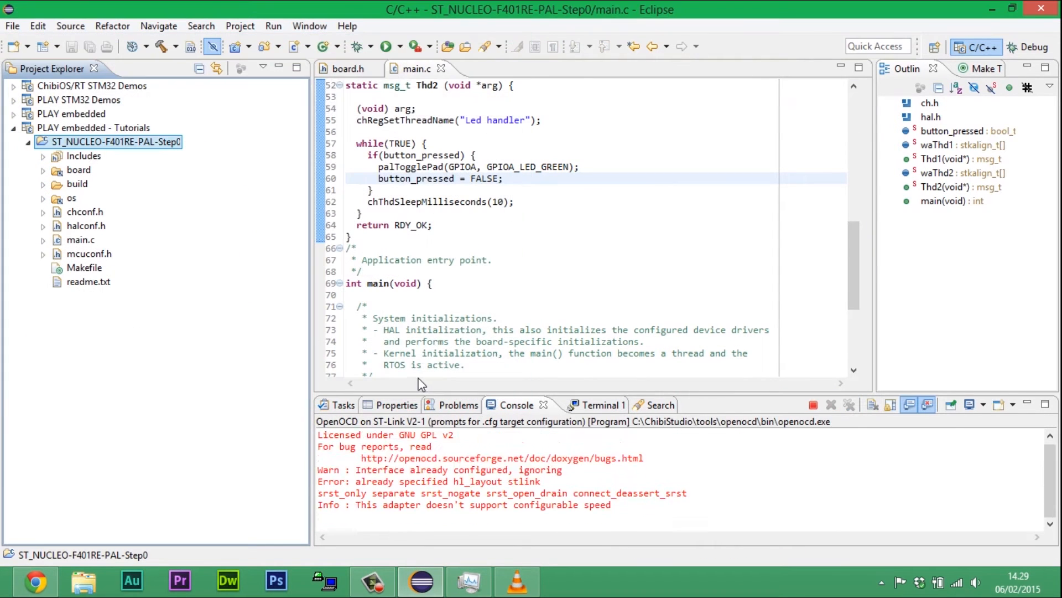
click(432, 47)
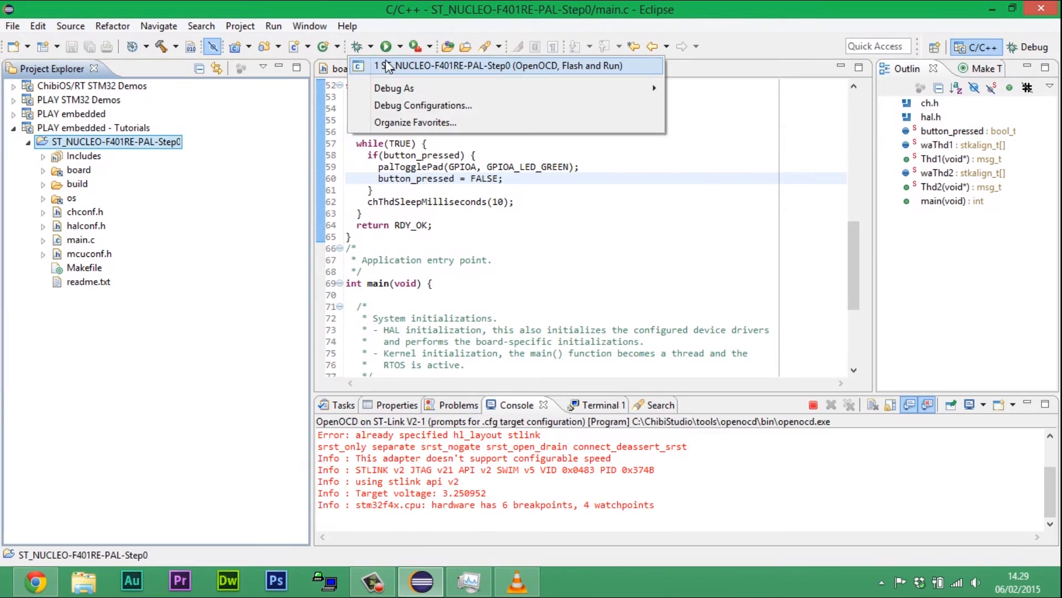
click(502, 65)
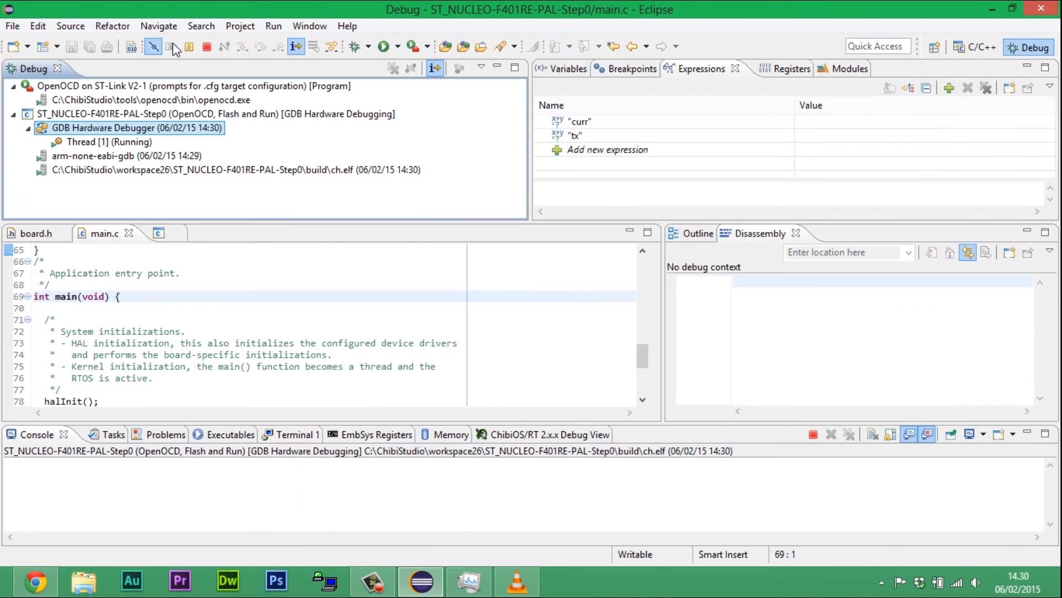